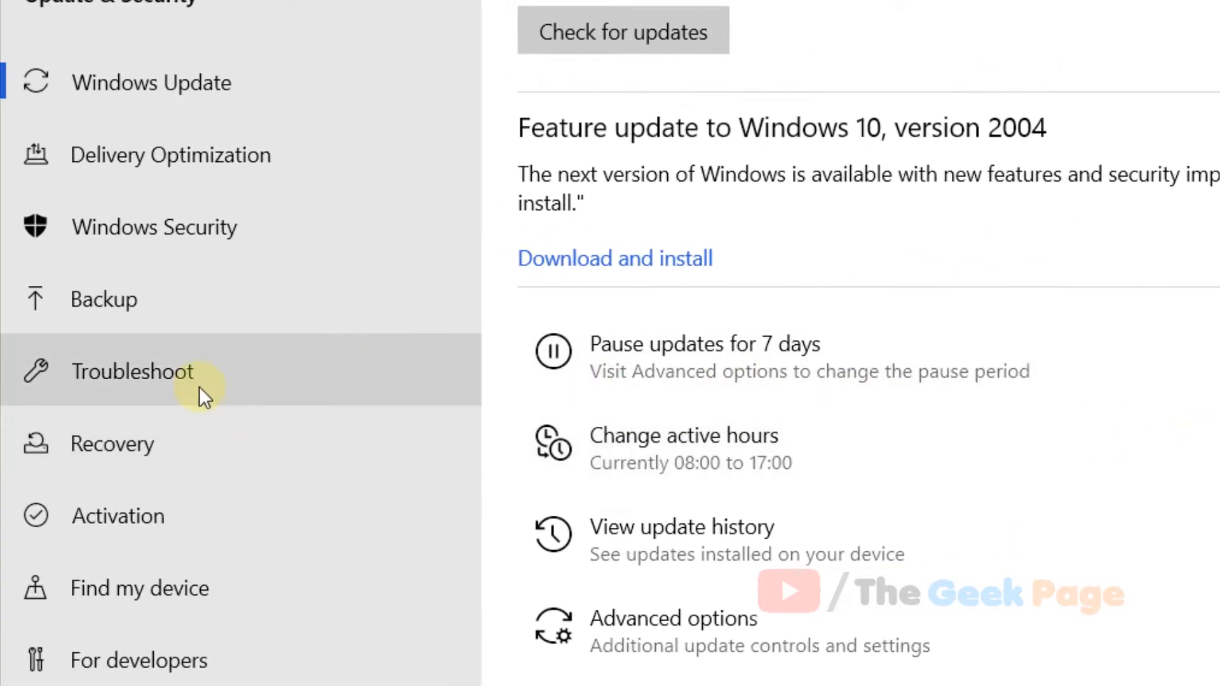
# Go to the Troubleshoot page and bring the Windows Update troubleshooter into view
pyautogui.click(132, 371)
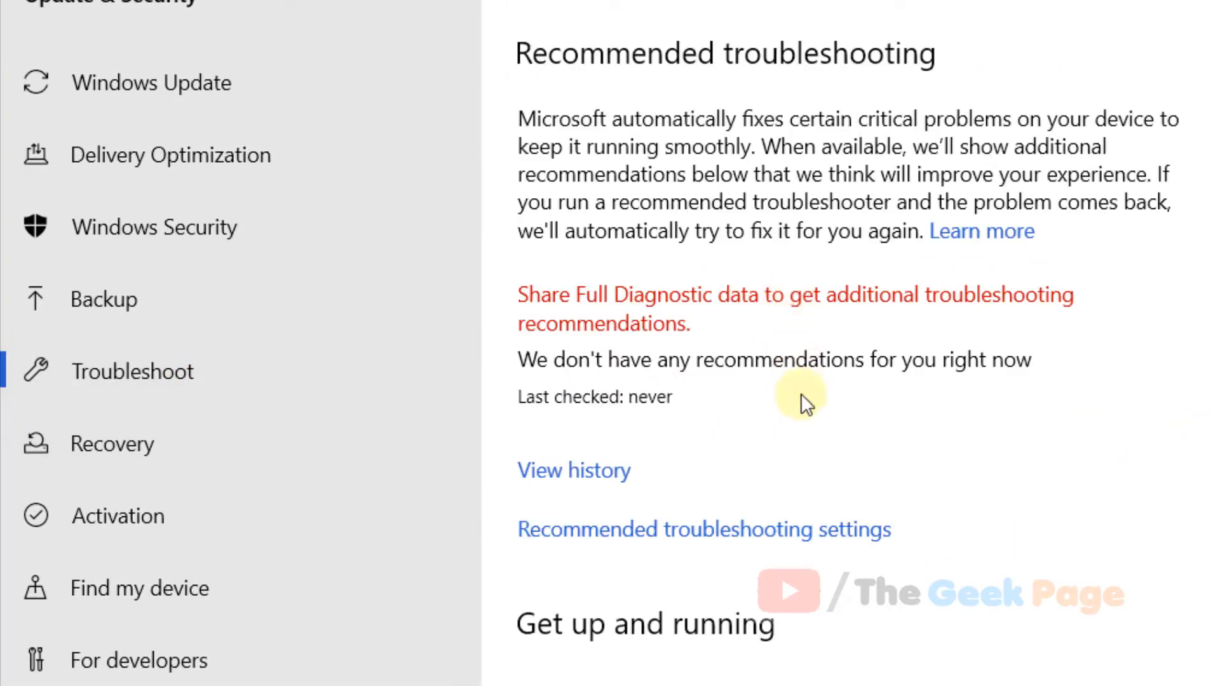
pyautogui.scroll(-3)
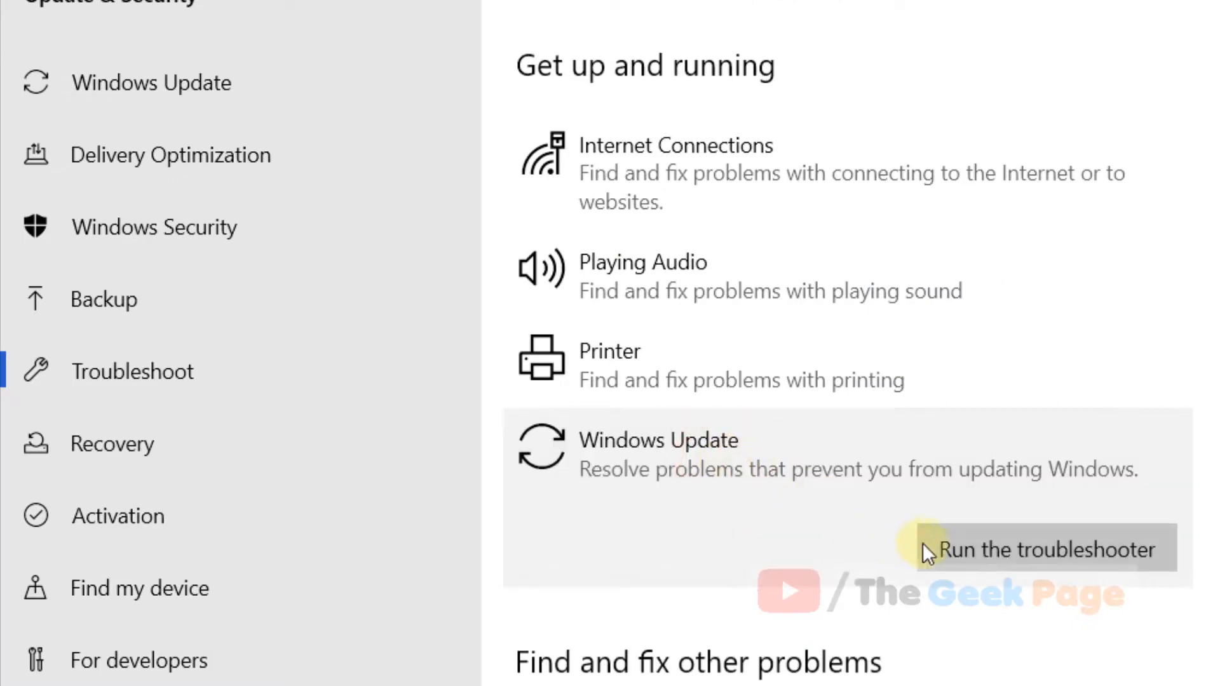
# Start the Windows Update troubleshooter so it scans for update problems
pyautogui.click(1044, 549)
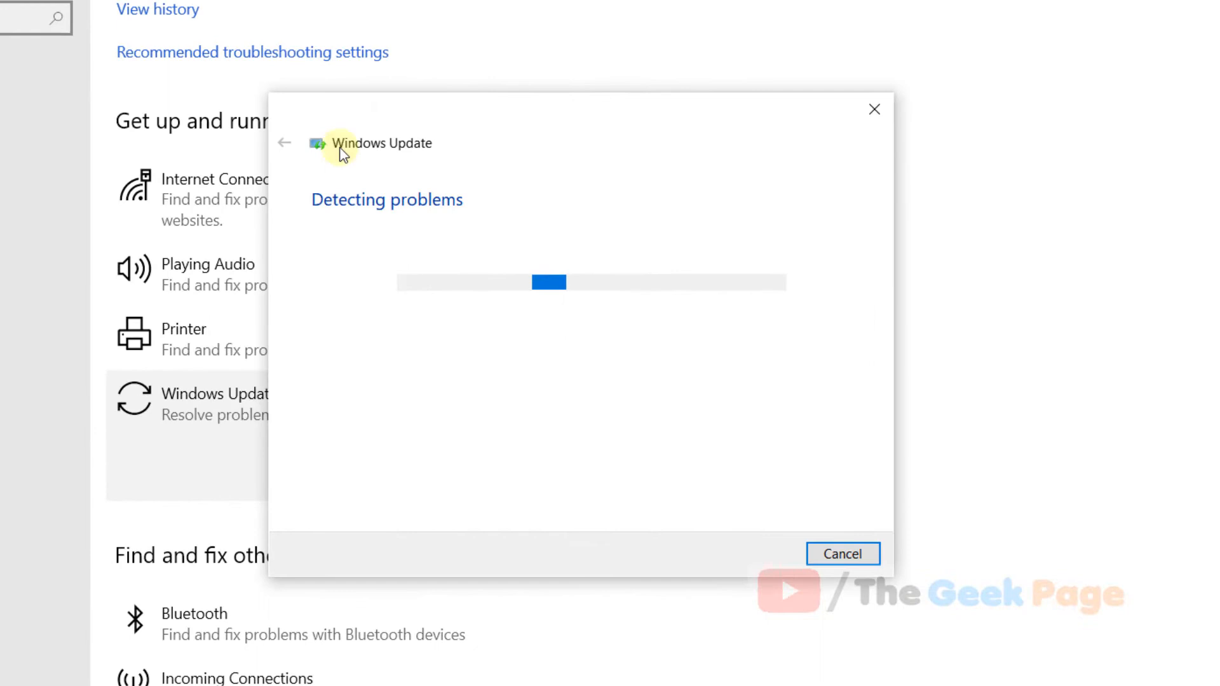
pyautogui.moveTo(1045, 145)
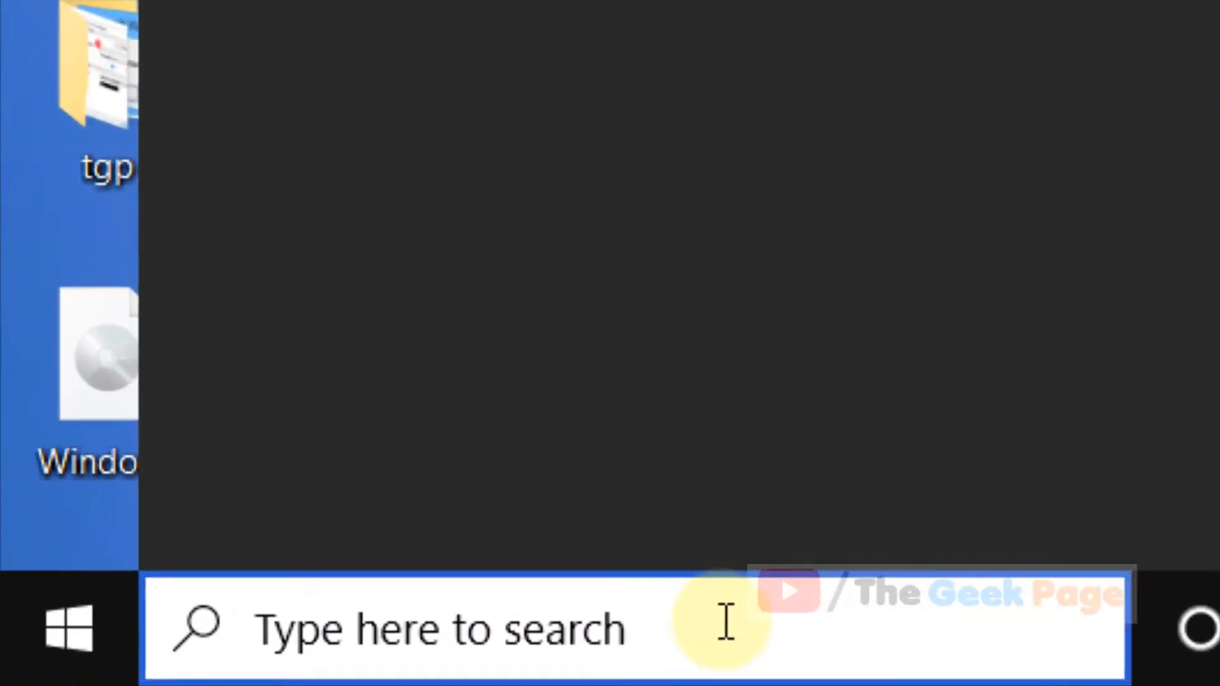
# Search Windows for 'cmd' to find the Command Prompt
pyautogui.write('cmd')
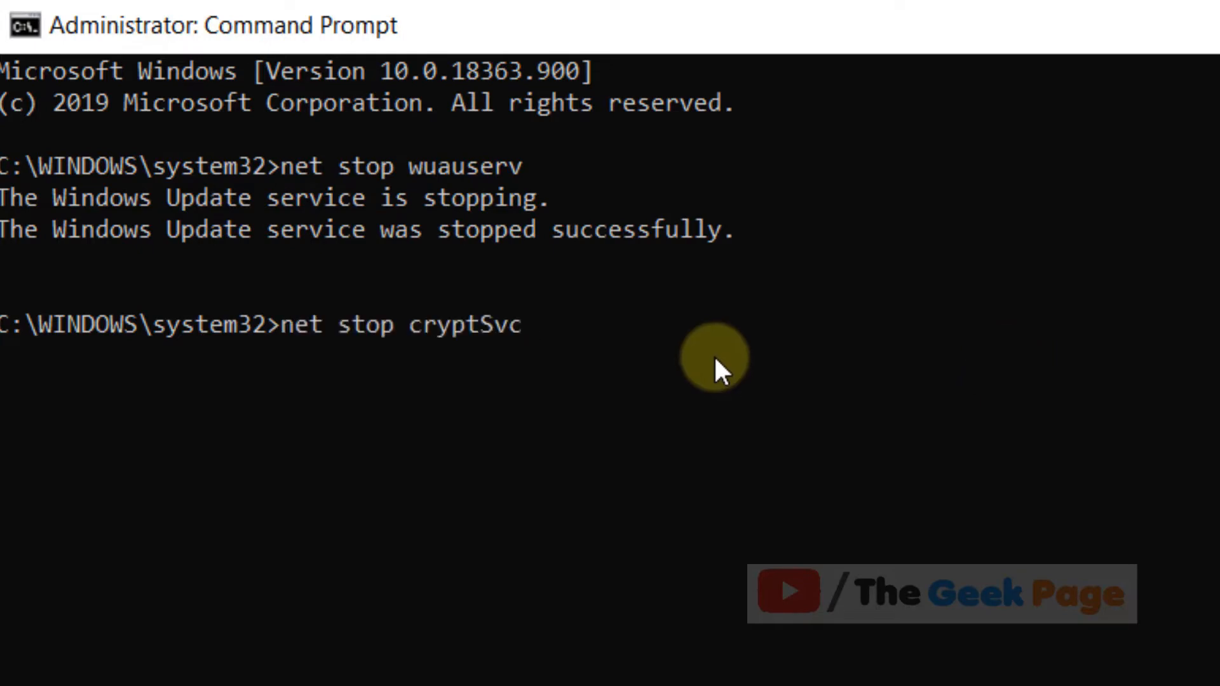
# Run net stop cryptSvc in the administrator Command Prompt
pyautogui.press('Return')
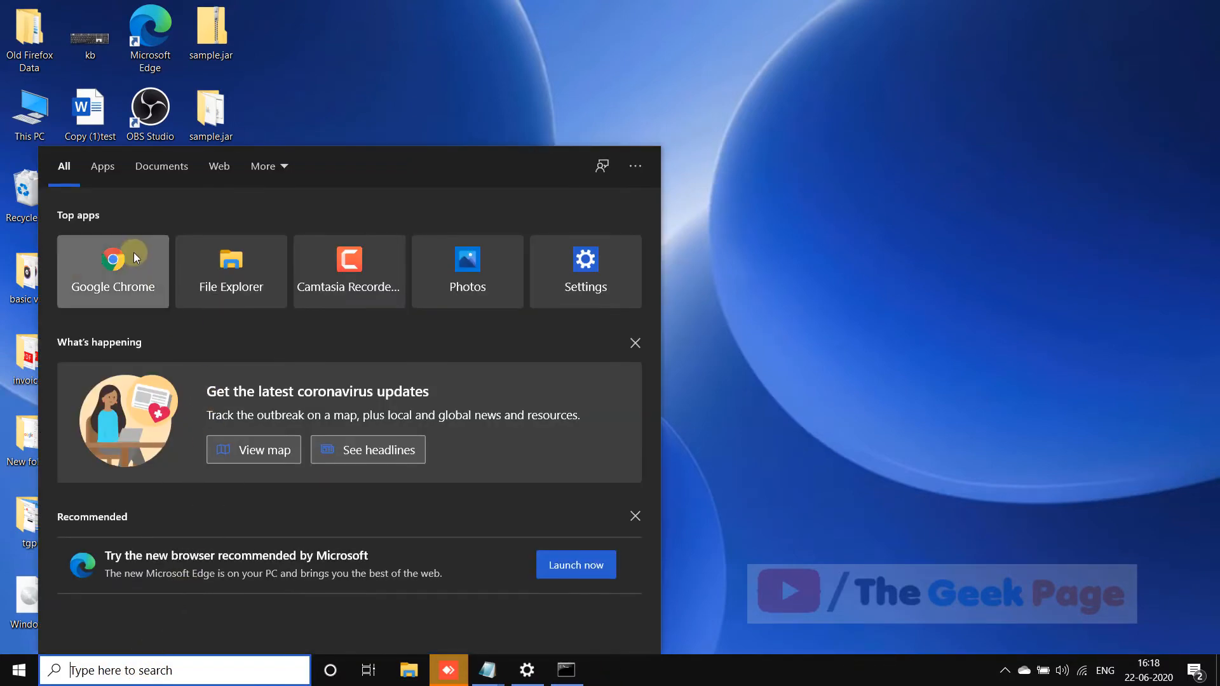
# Launch Chrome and search Google for a Windows 10 download
pyautogui.click(111, 271)
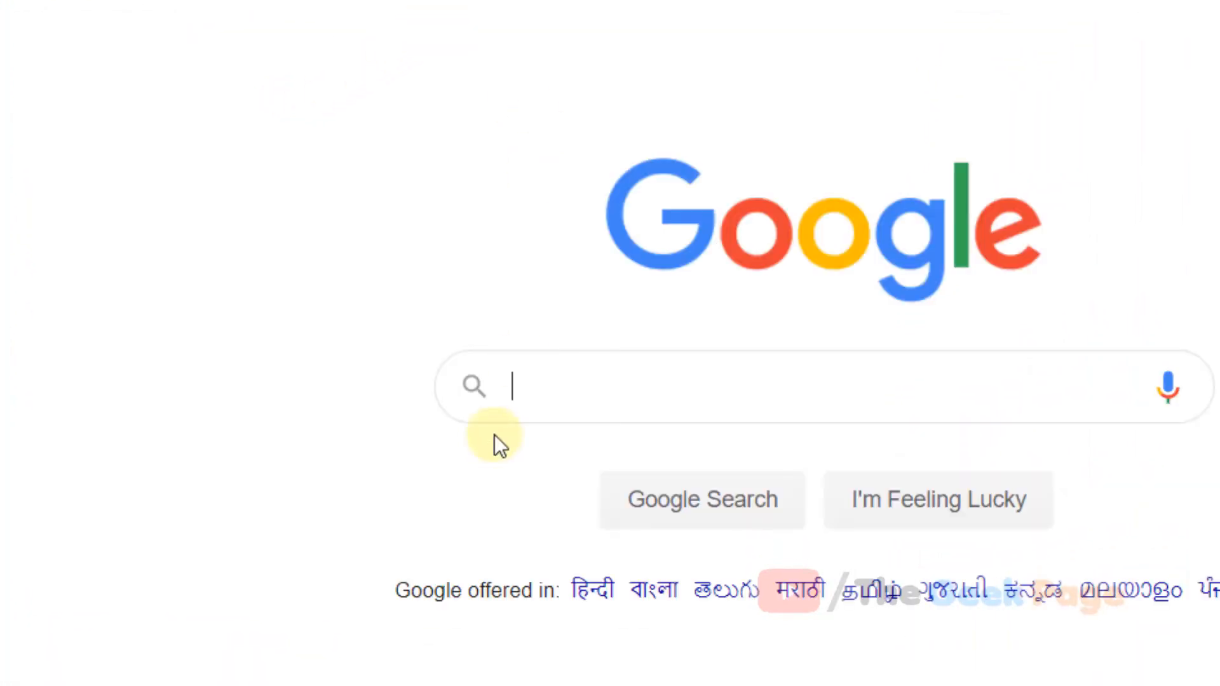
pyautogui.write('widows')
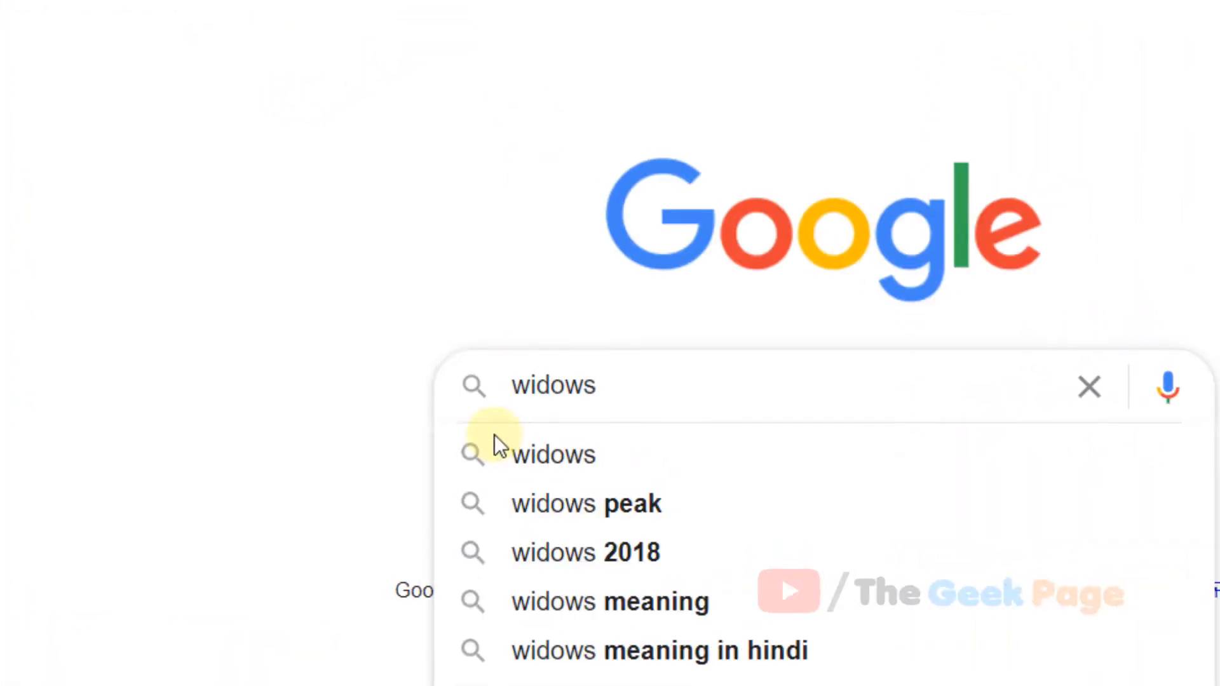
pyautogui.write('window')
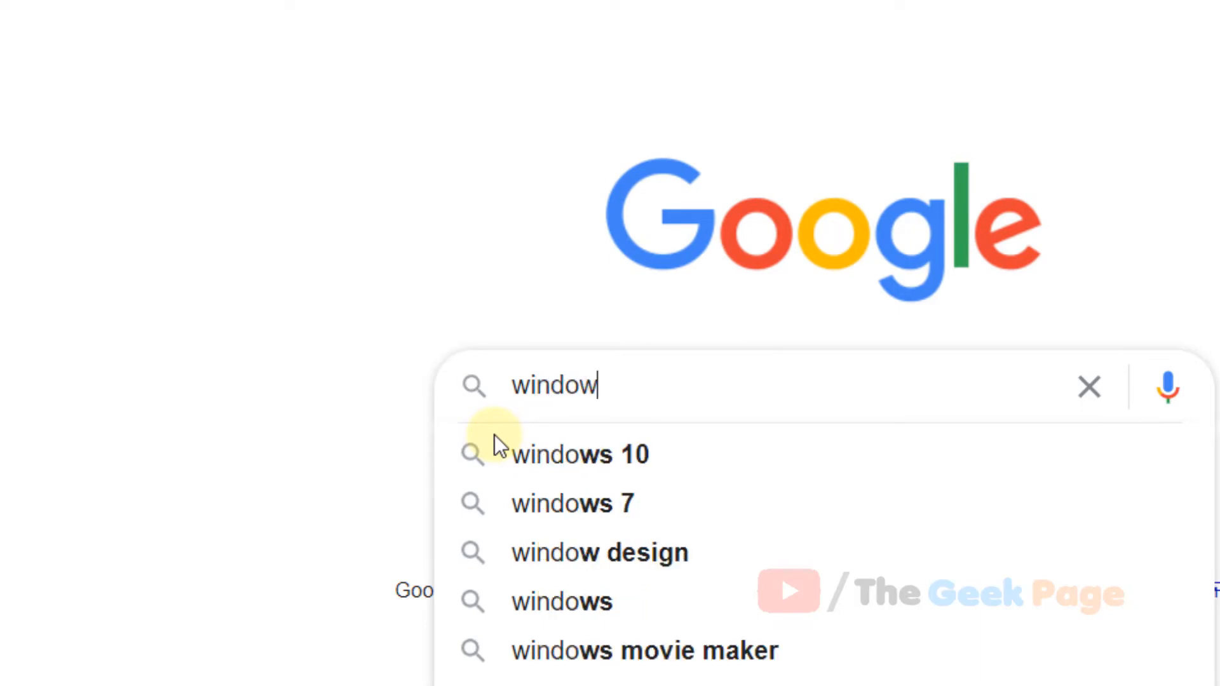
pyautogui.click(580, 456)
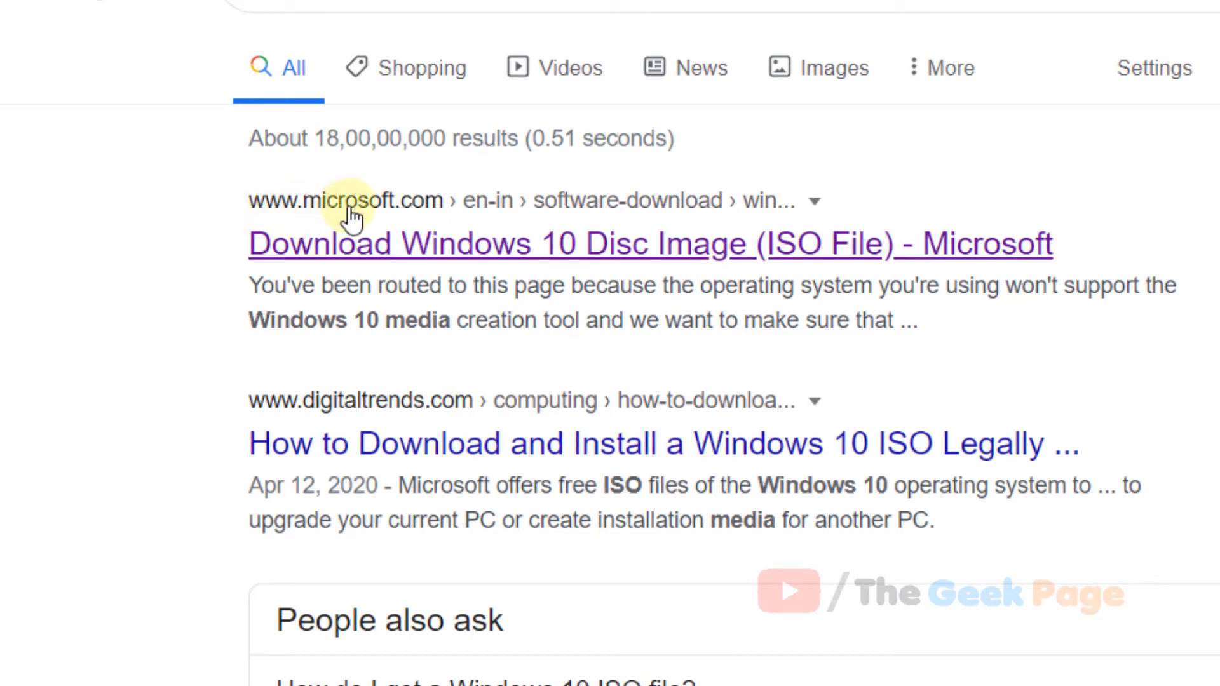
pyautogui.moveTo(298, 286)
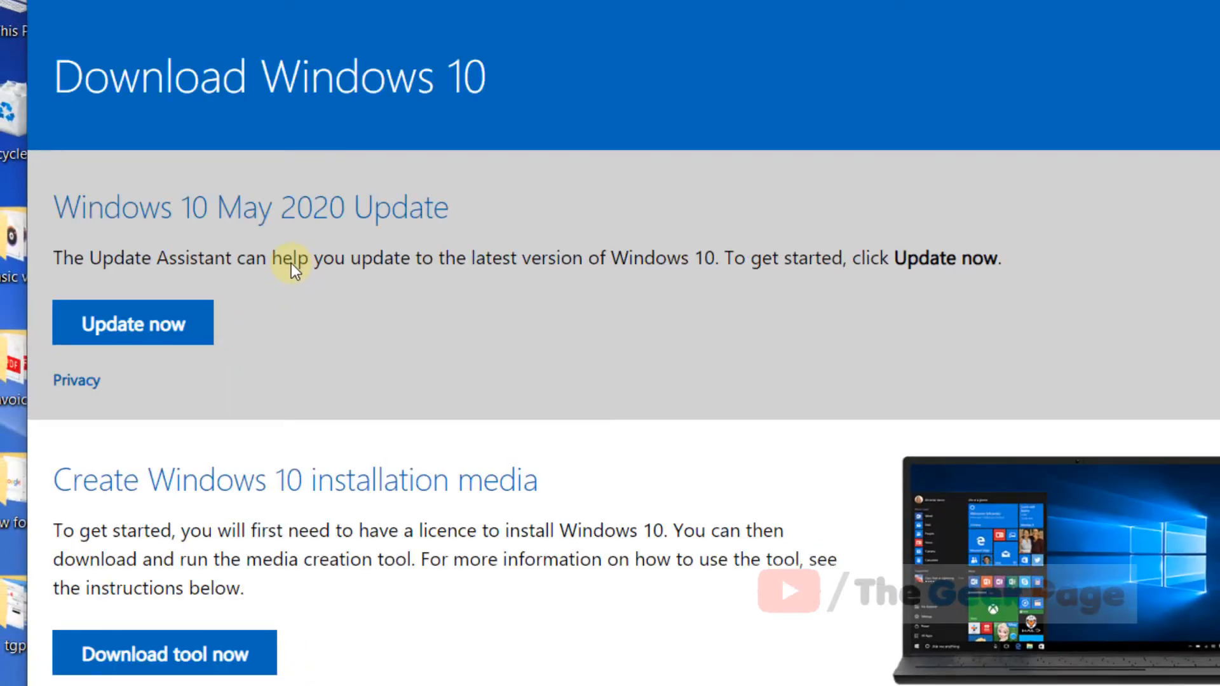
# Scroll Microsoft's Windows 10 page to the Create installation media section with Download tool now
pyautogui.scroll(-3)
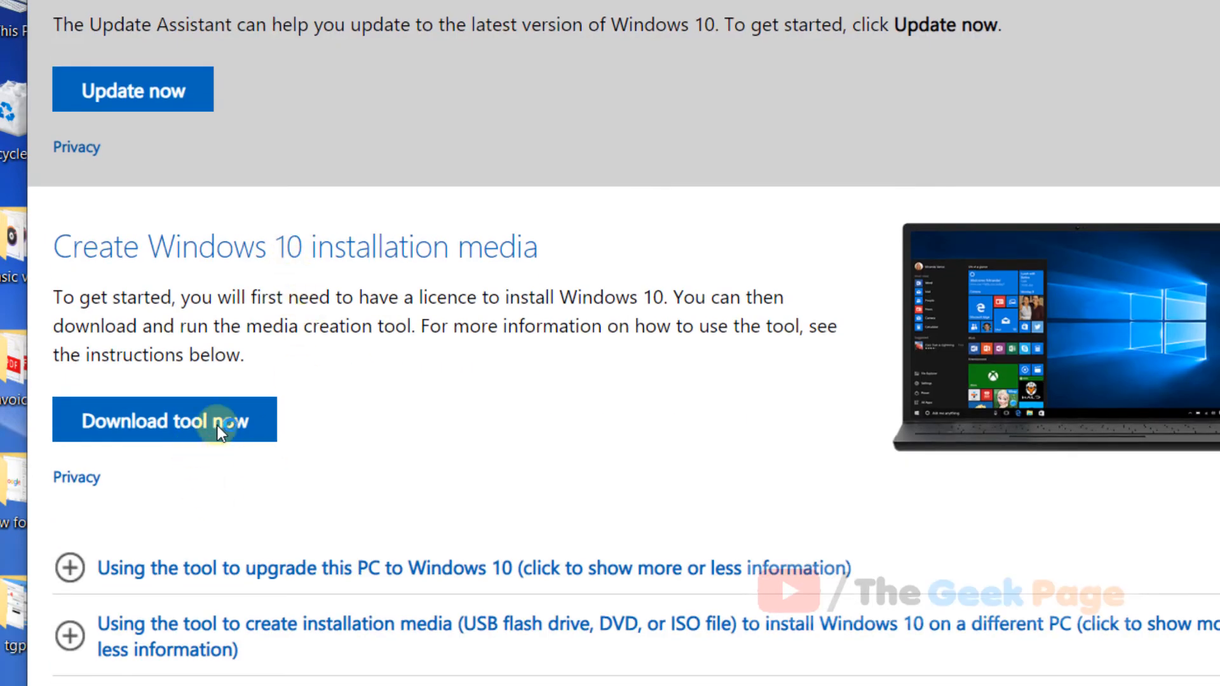
pyautogui.scroll(3)
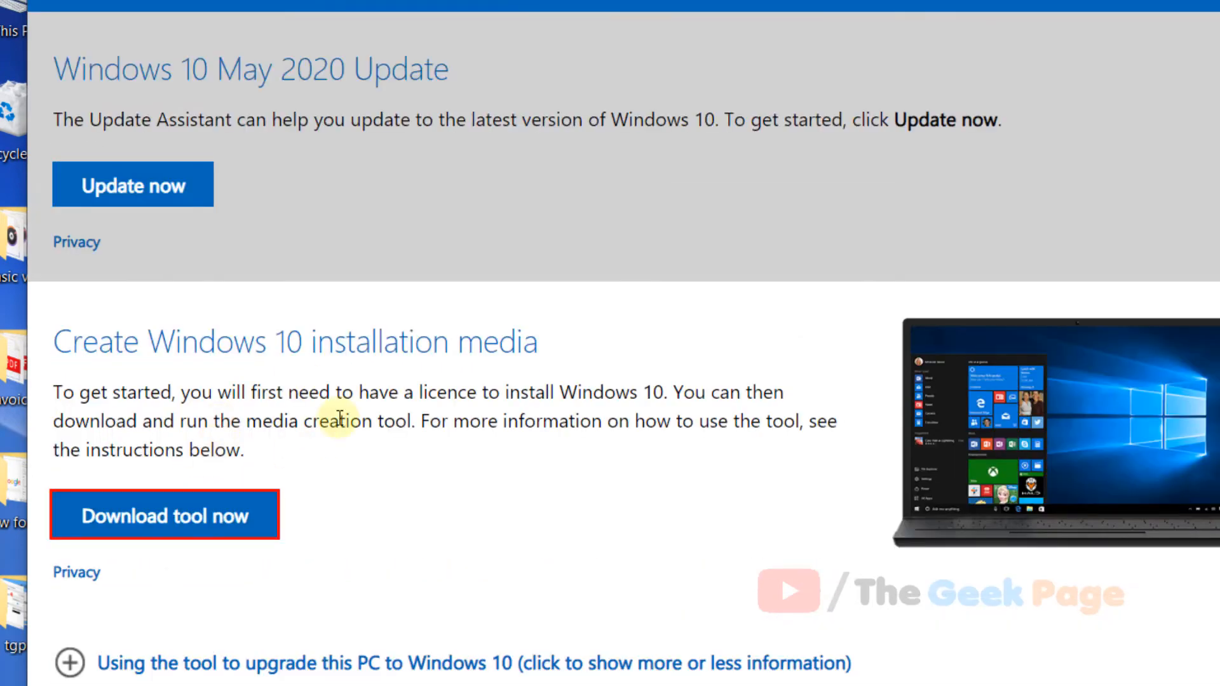
pyautogui.scroll(-3)
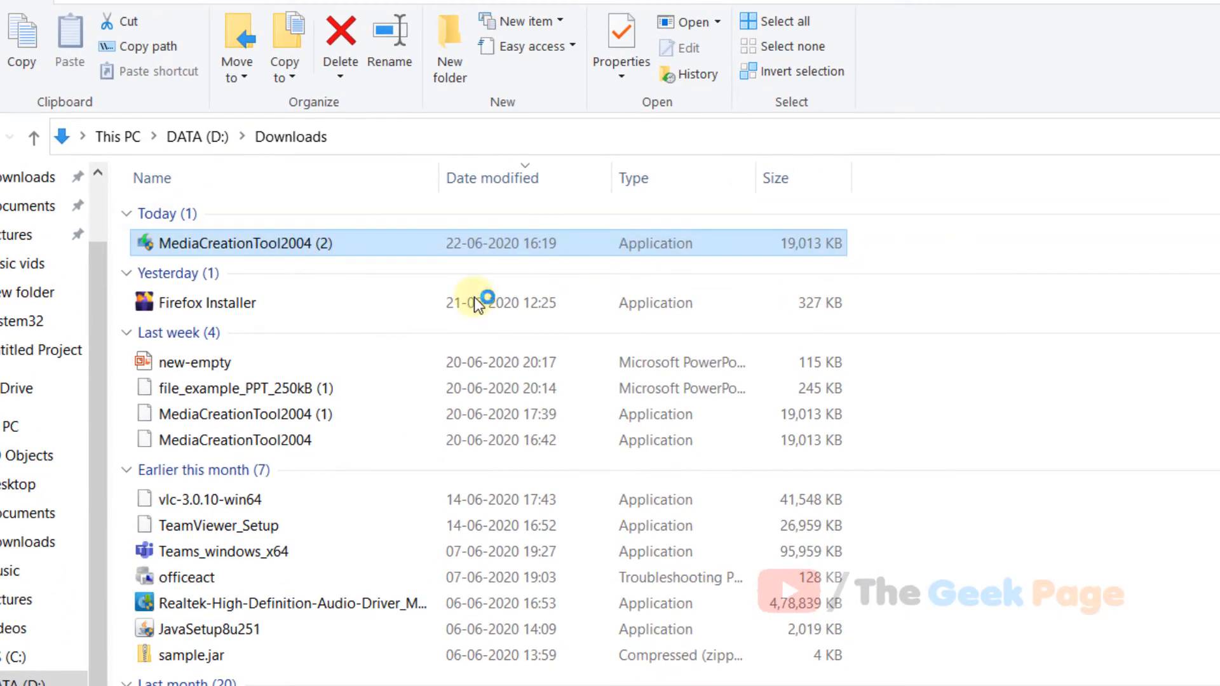
pyautogui.moveTo(751, 555)
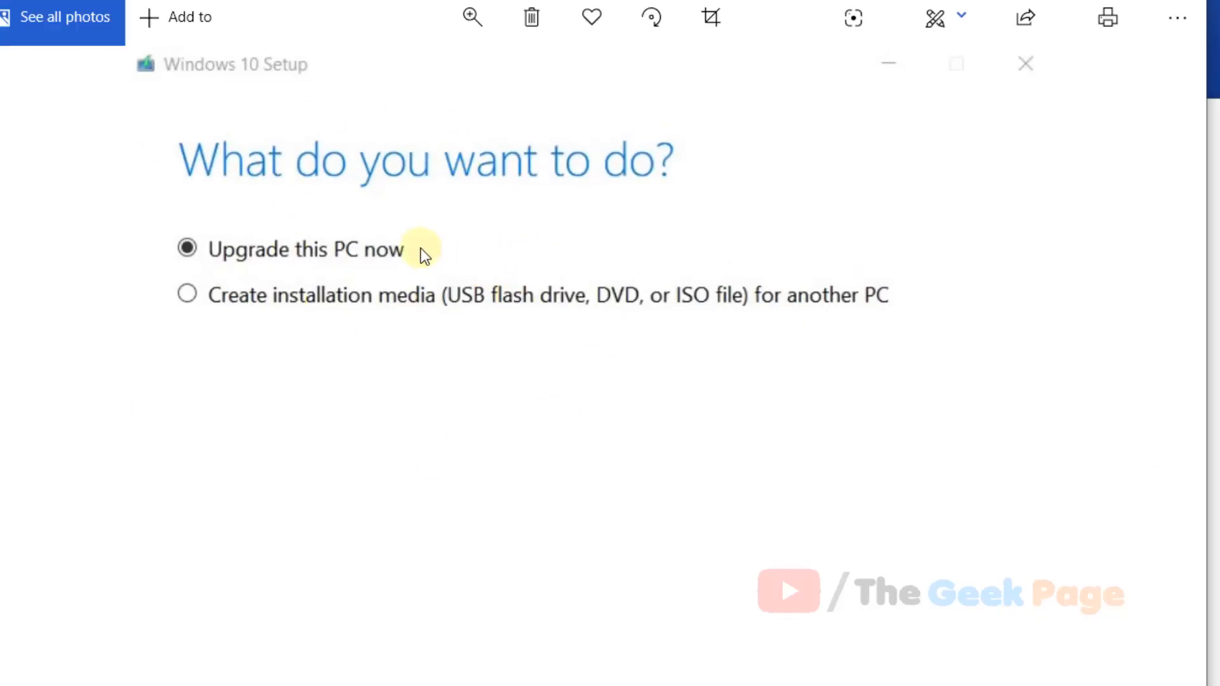
pyautogui.moveTo(272, 257)
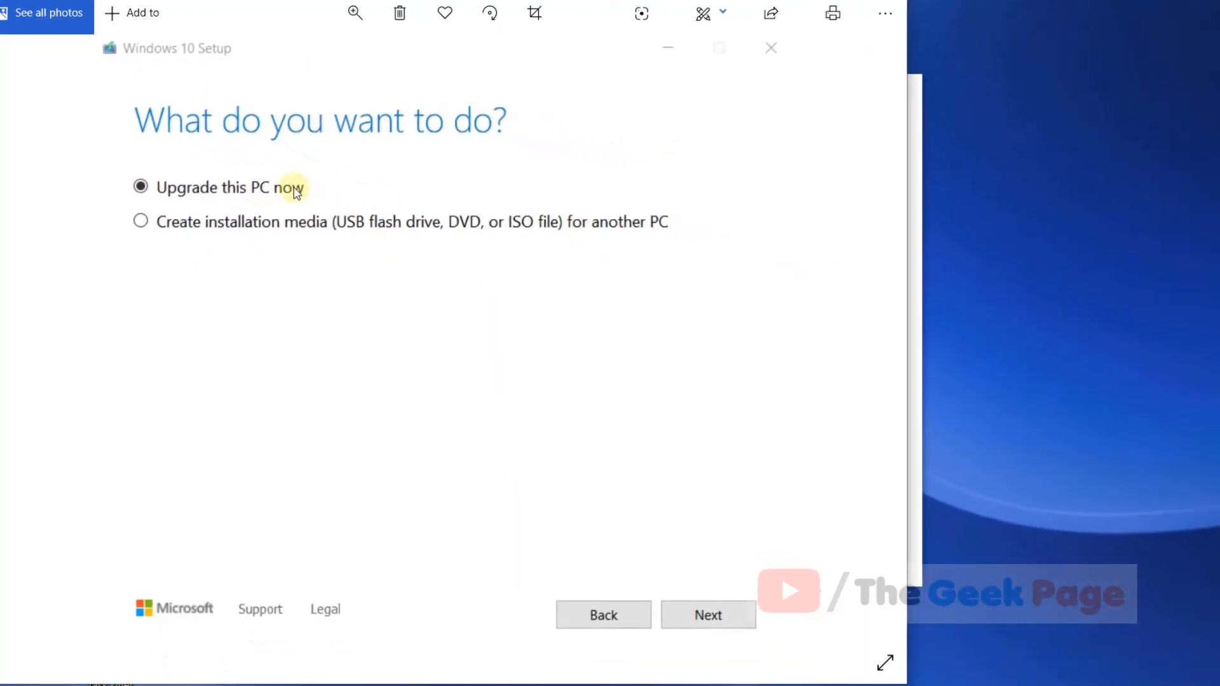
pyautogui.moveTo(193, 174)
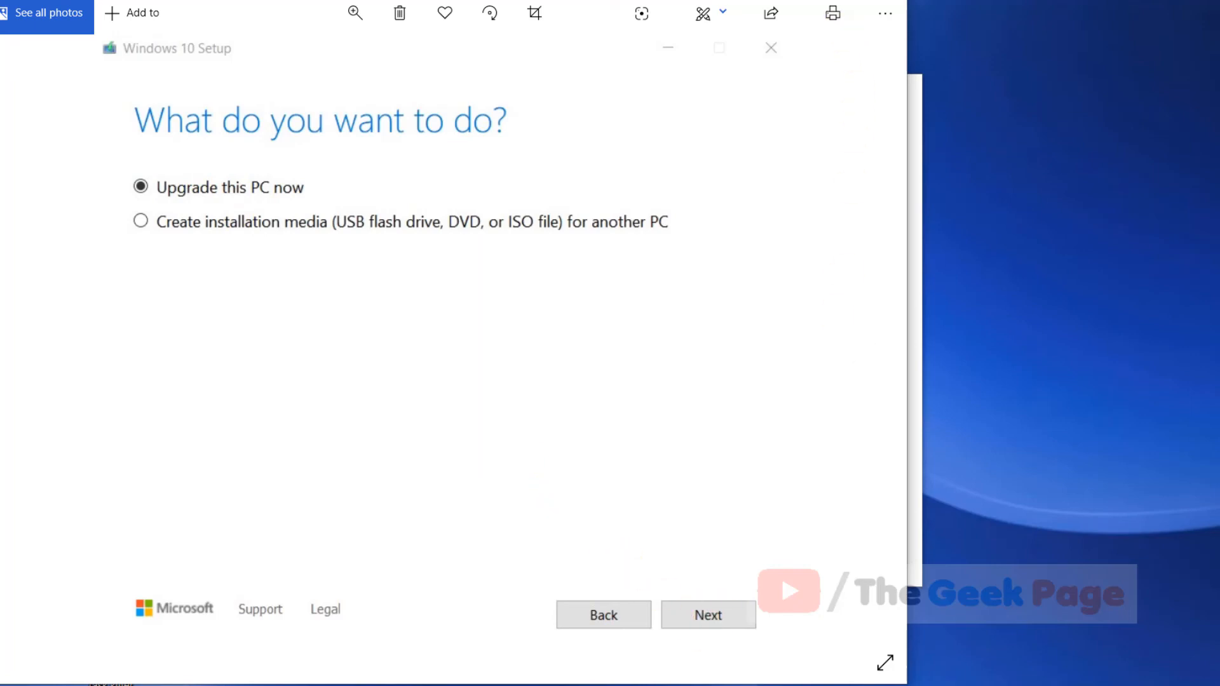
# Choose Upgrade this PC now in Windows 10 Setup and continue
pyautogui.click(707, 615)
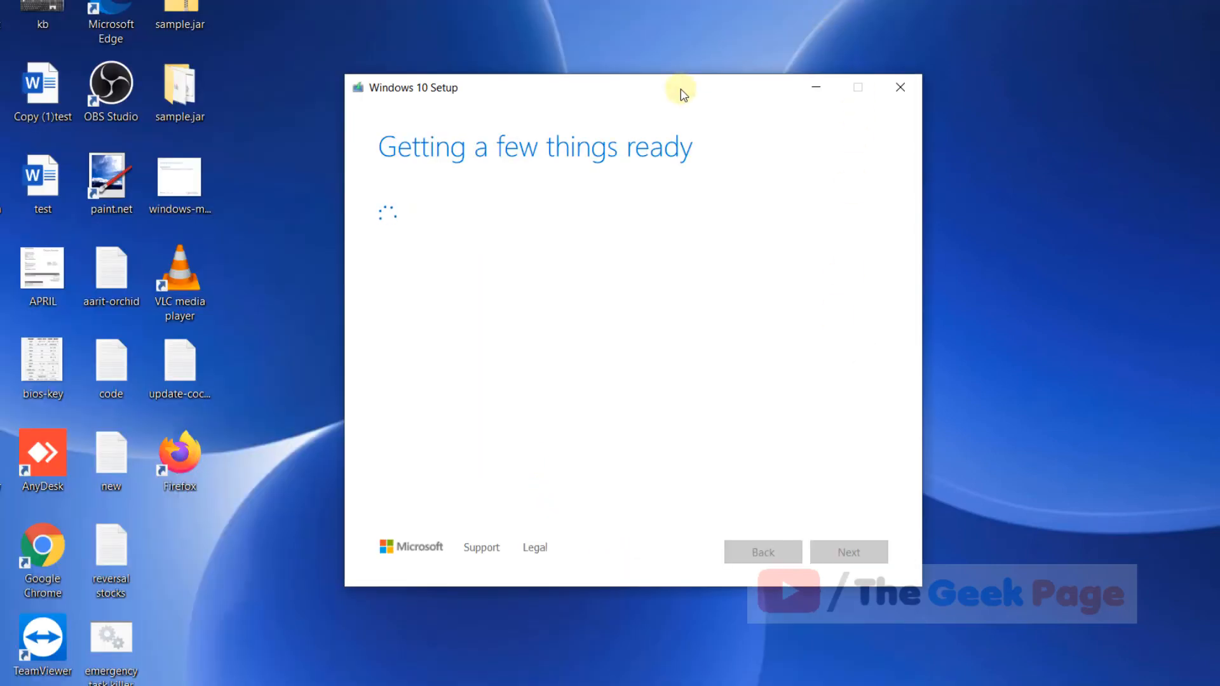